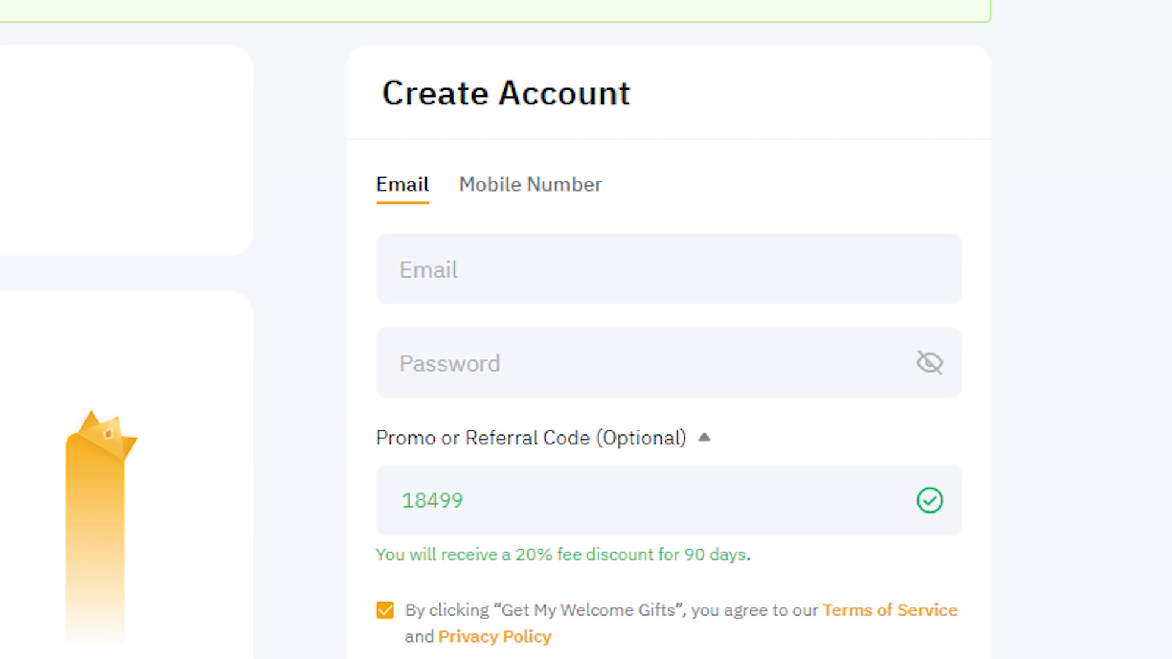
Select the email field of the Create Account form to enter the new account's email.
{"action": "left_click", "coordinate": [403, 185]}
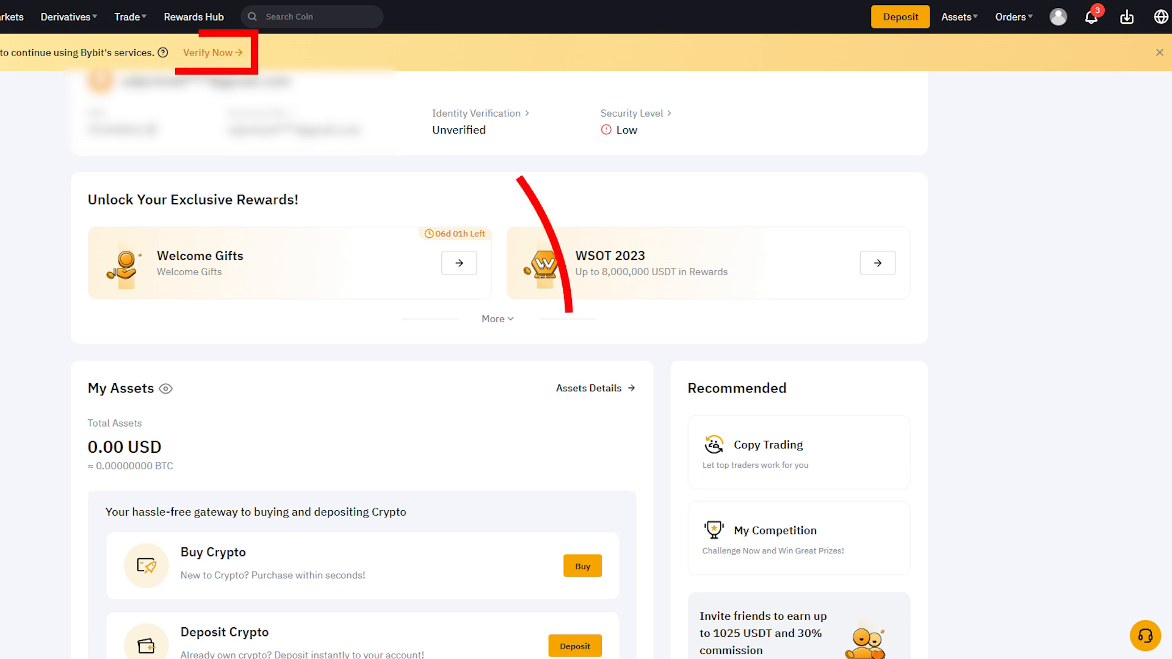
Go to Account & Security through the profile avatar dropdown.
{"action": "left_click", "coordinate": [1058, 16]}
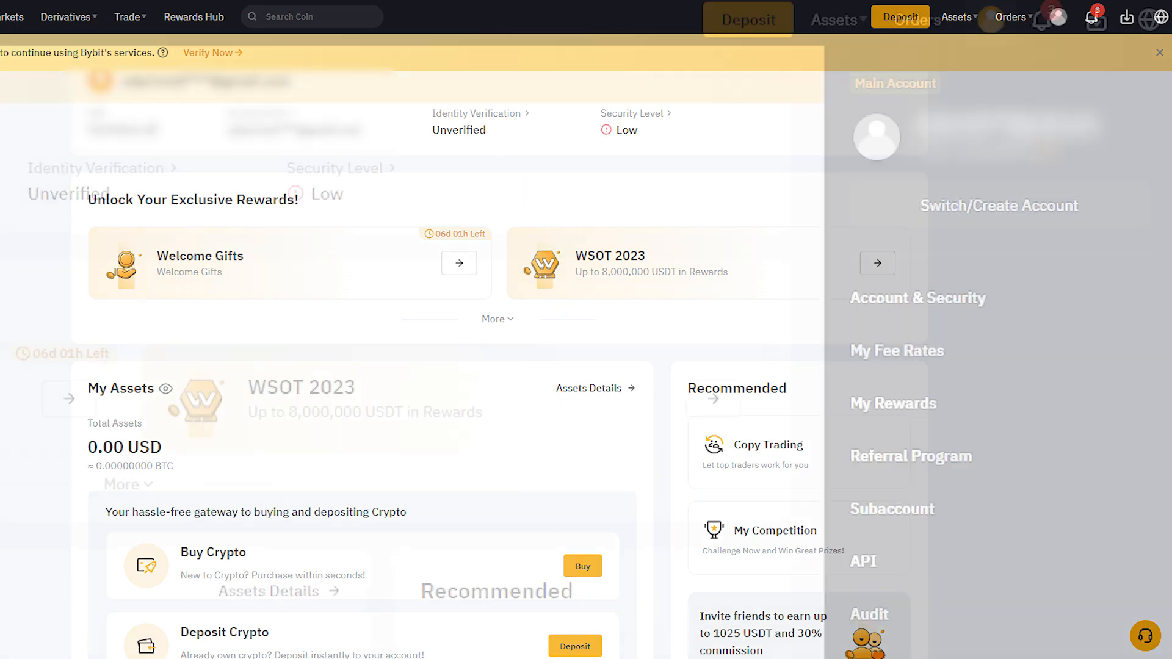
{"action": "left_click", "coordinate": [992, 20]}
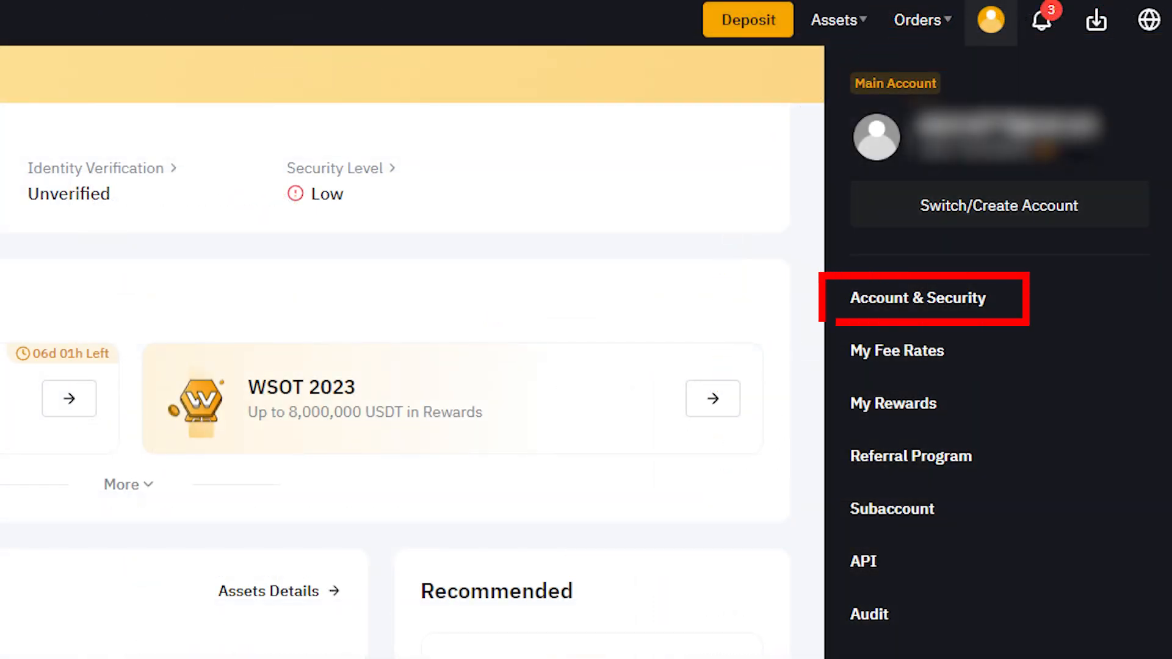
{"action": "left_click", "coordinate": [918, 298]}
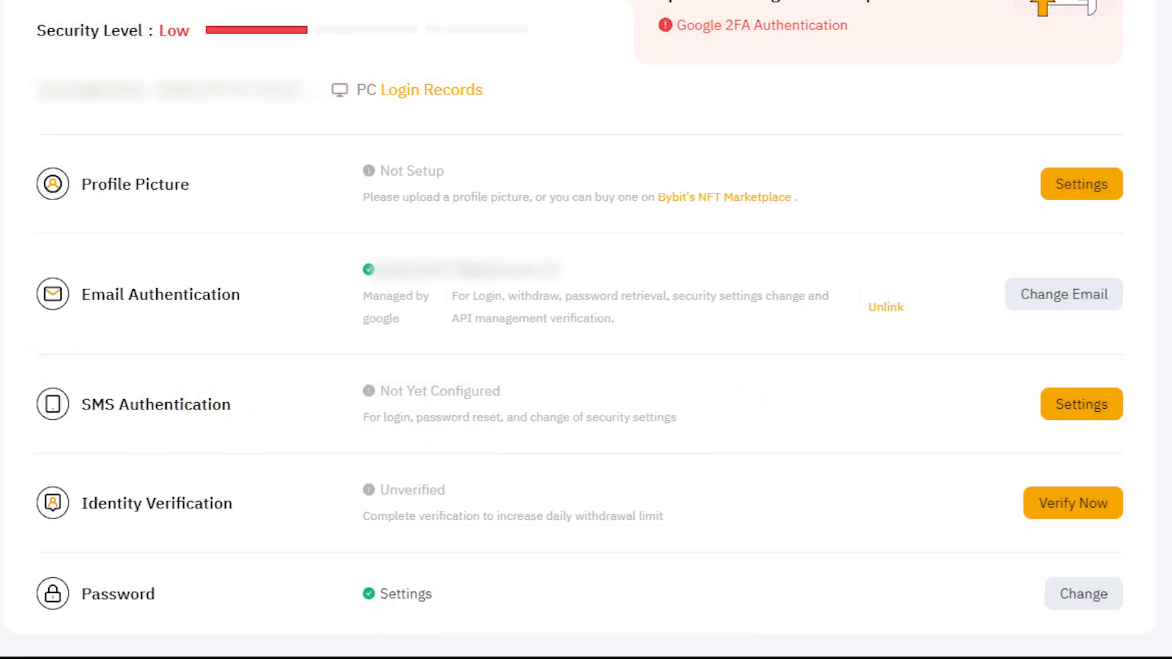
Choose Verify Now on the Identity Verification row to see the Basic, Lv.1 and Lv.2 tiers.
{"action": "left_click", "coordinate": [1075, 520]}
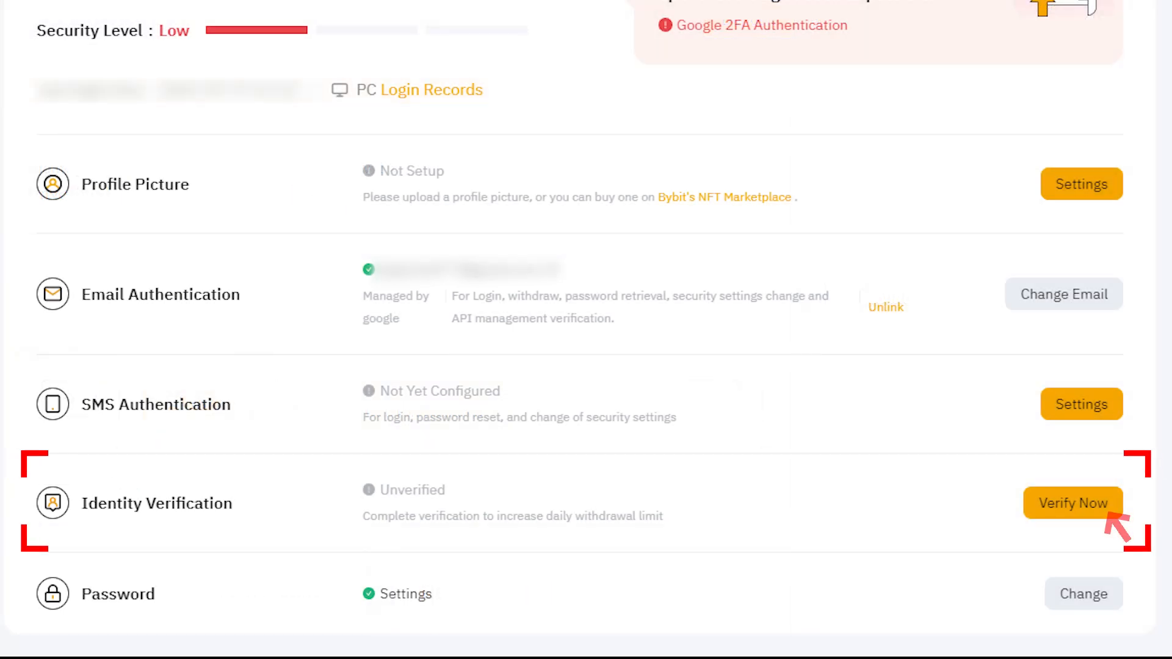
{"action": "left_click", "coordinate": [1074, 503]}
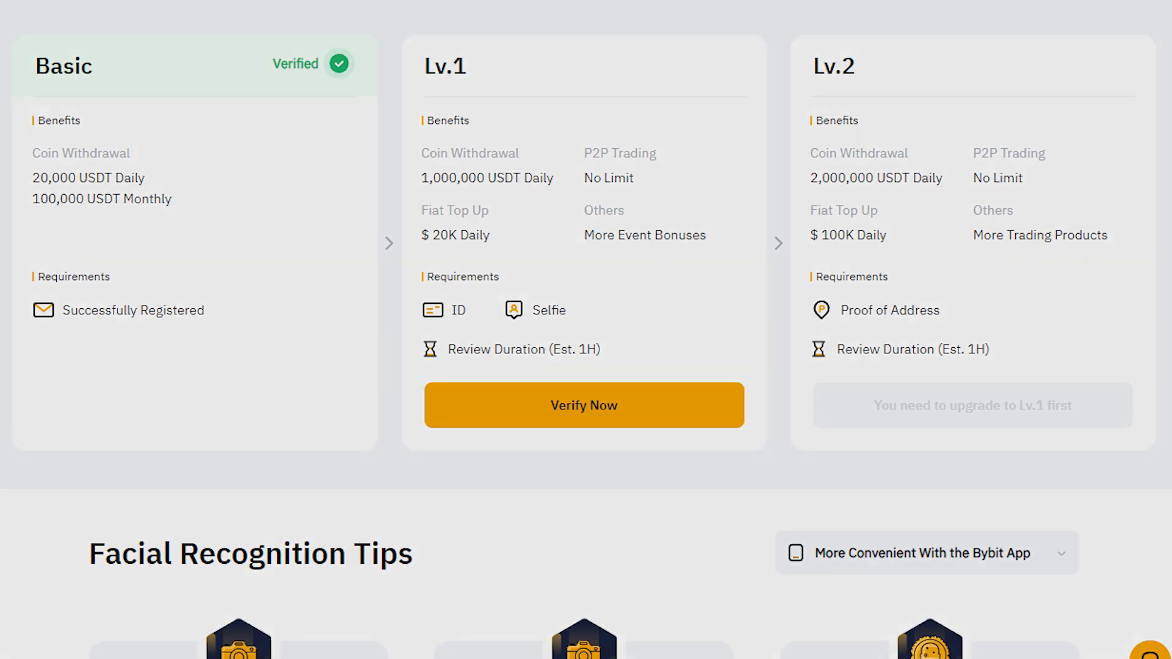
Begin Lv.1 verification and list the accepted identity document types.
{"action": "left_click", "coordinate": [584, 404]}
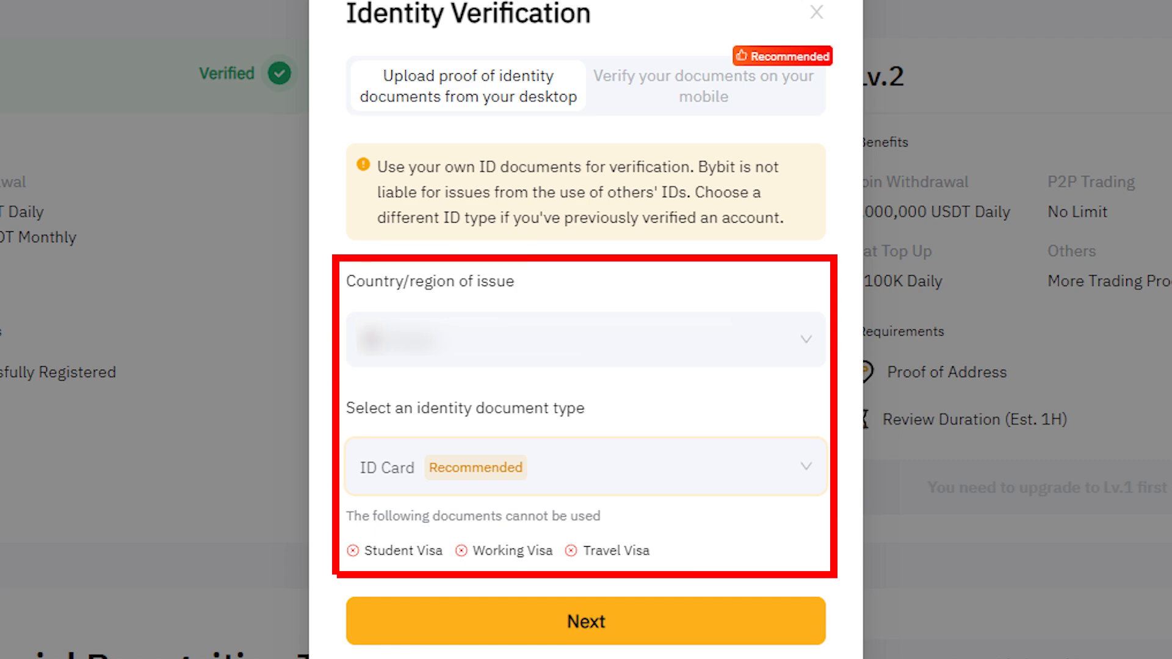
{"action": "left_click", "coordinate": [585, 467]}
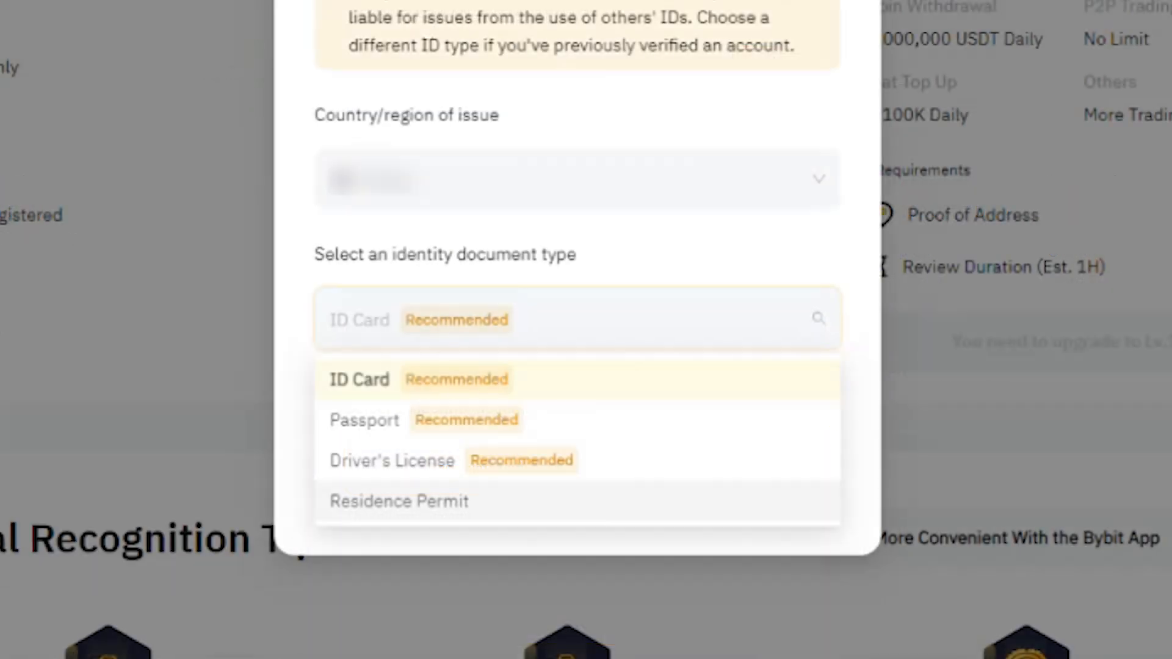